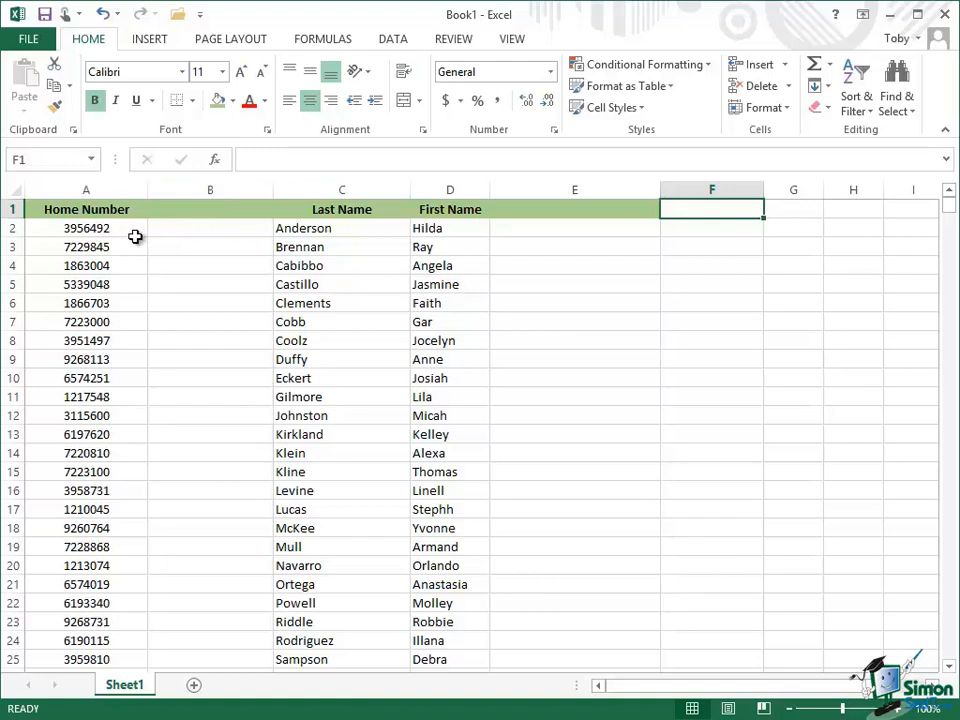
pyautogui.moveTo(324, 312)
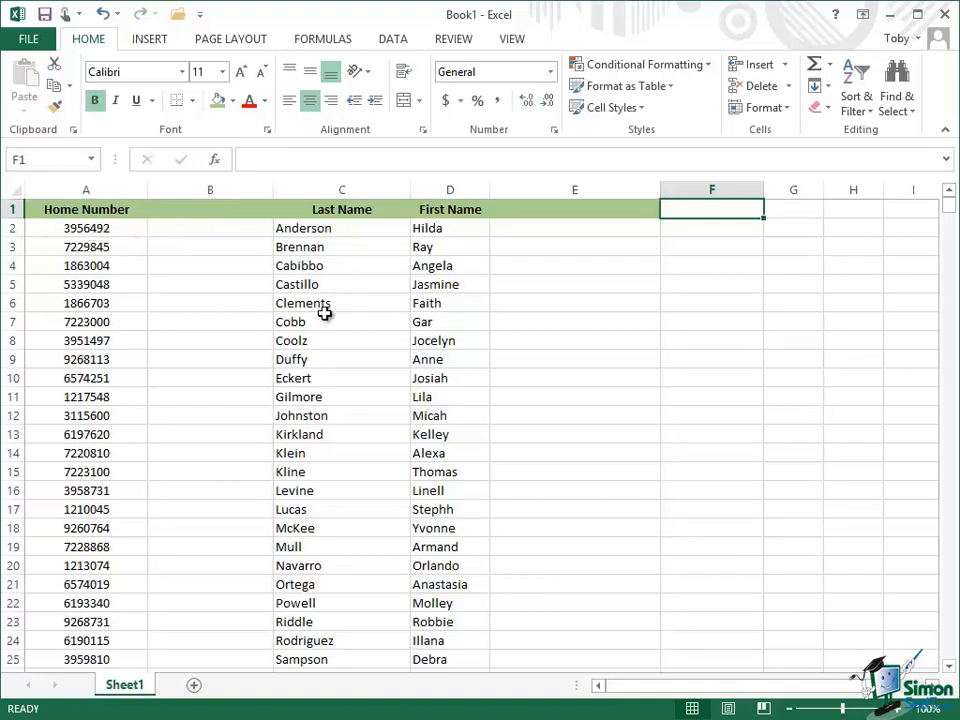
pyautogui.moveTo(432, 230)
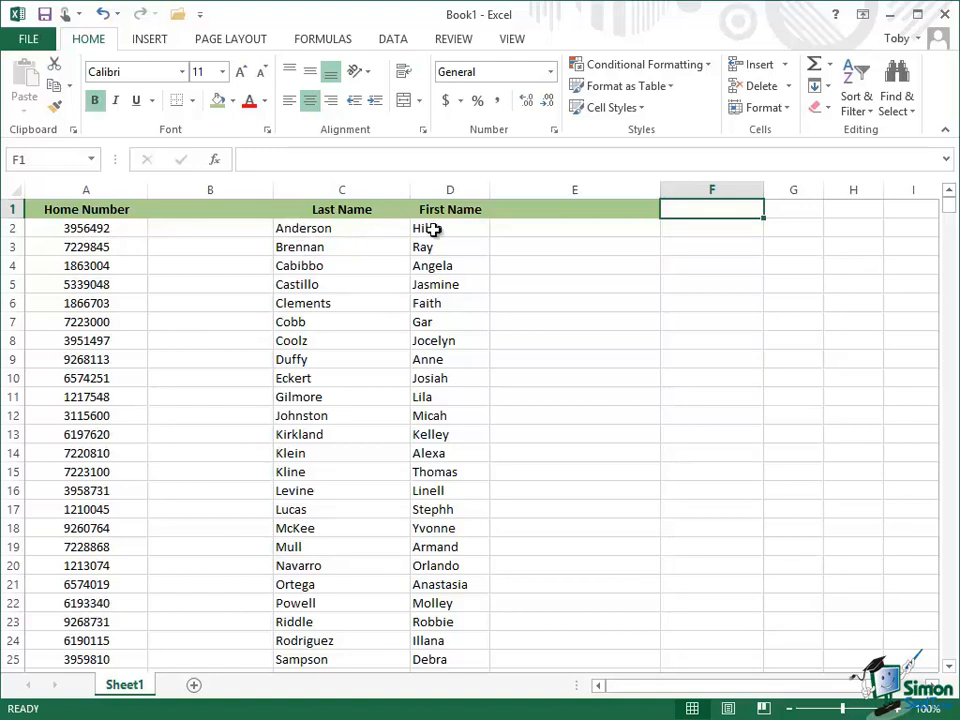
pyautogui.moveTo(364, 228)
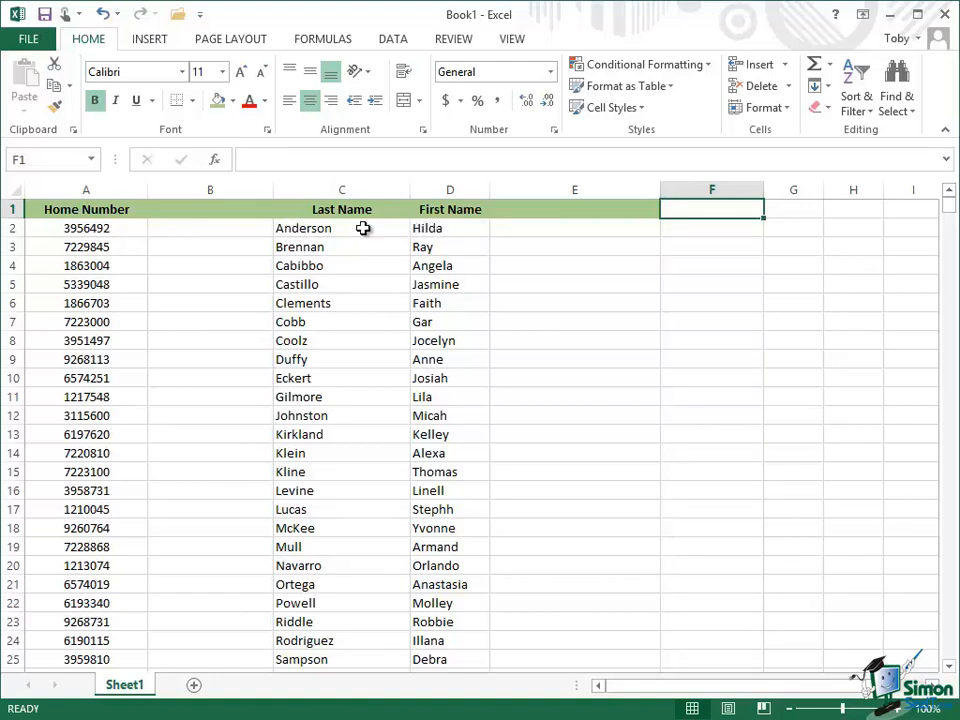
pyautogui.moveTo(554, 236)
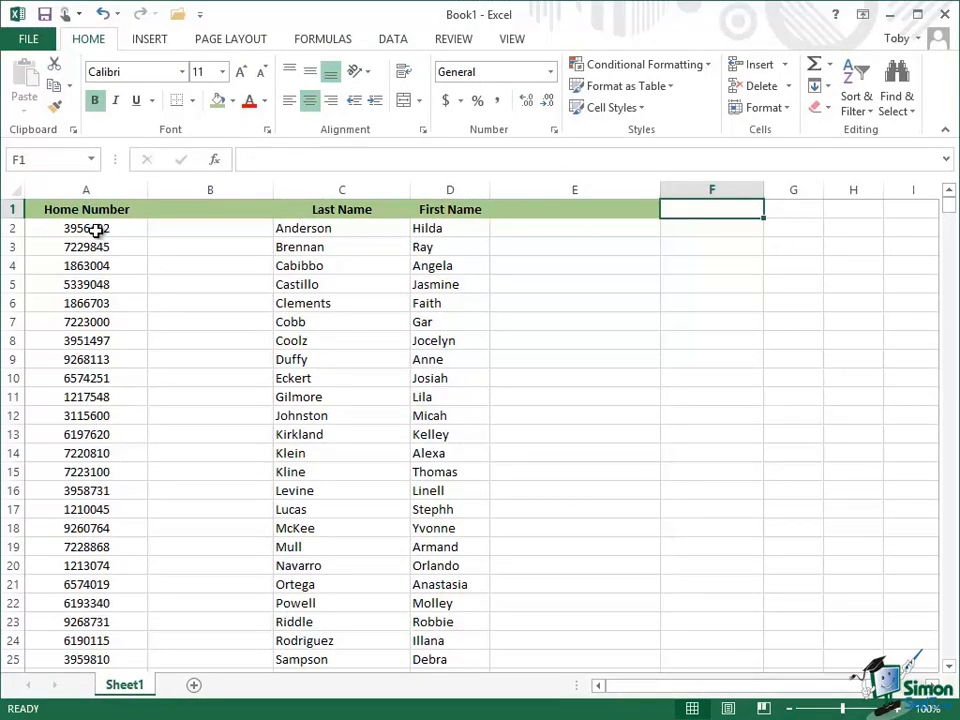
pyautogui.moveTo(200, 232)
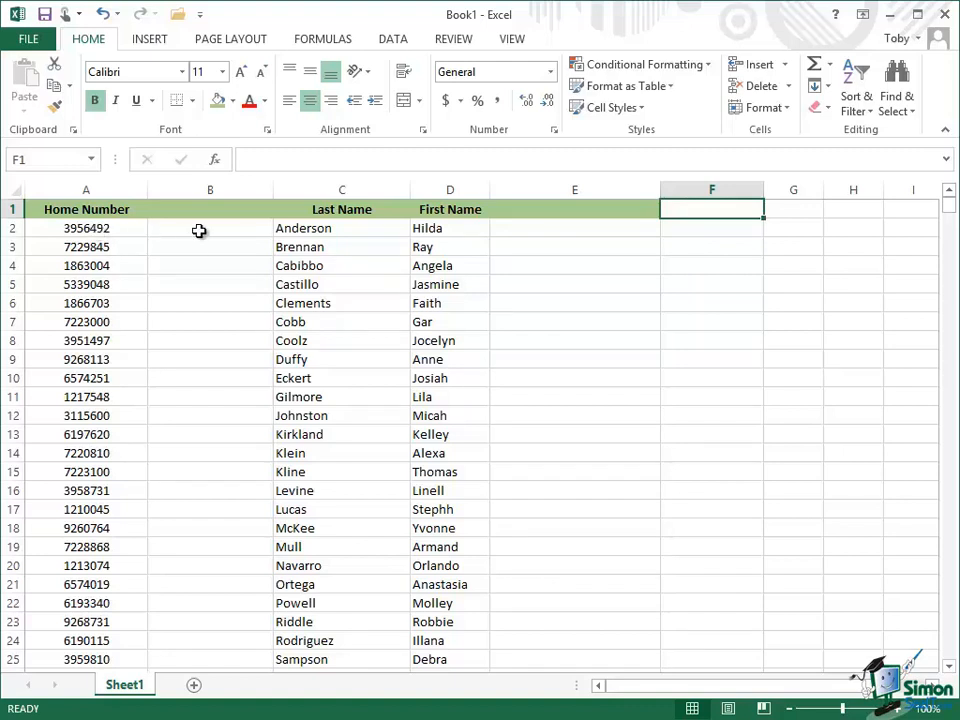
# - Enter the hyphenated home number 395-6492 in cell B2 beside the first record
pyautogui.click(210, 228)
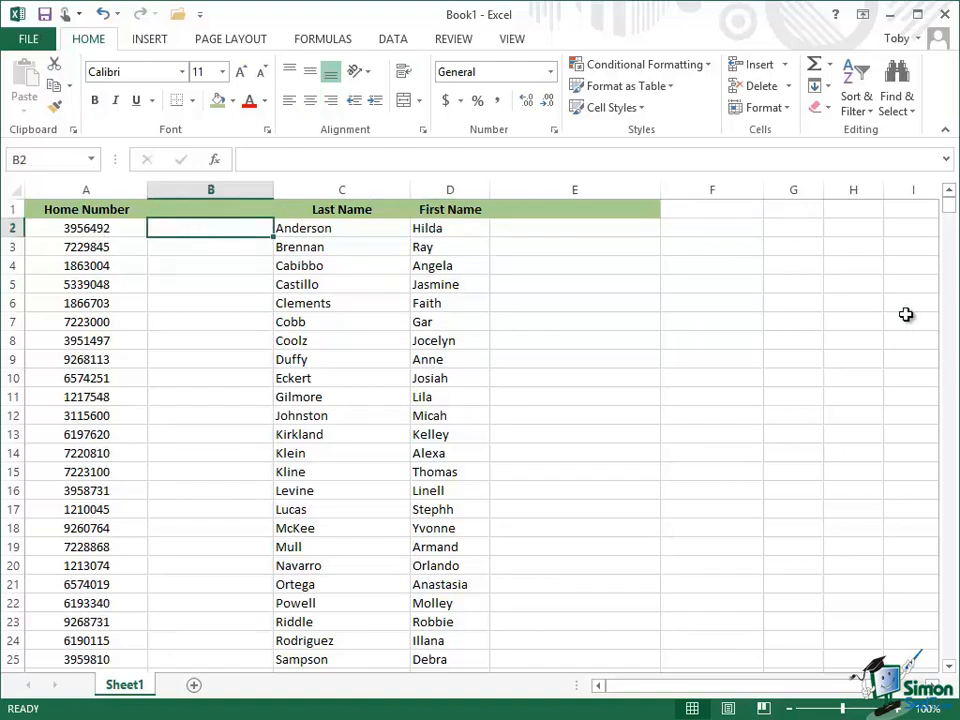
pyautogui.write('395')
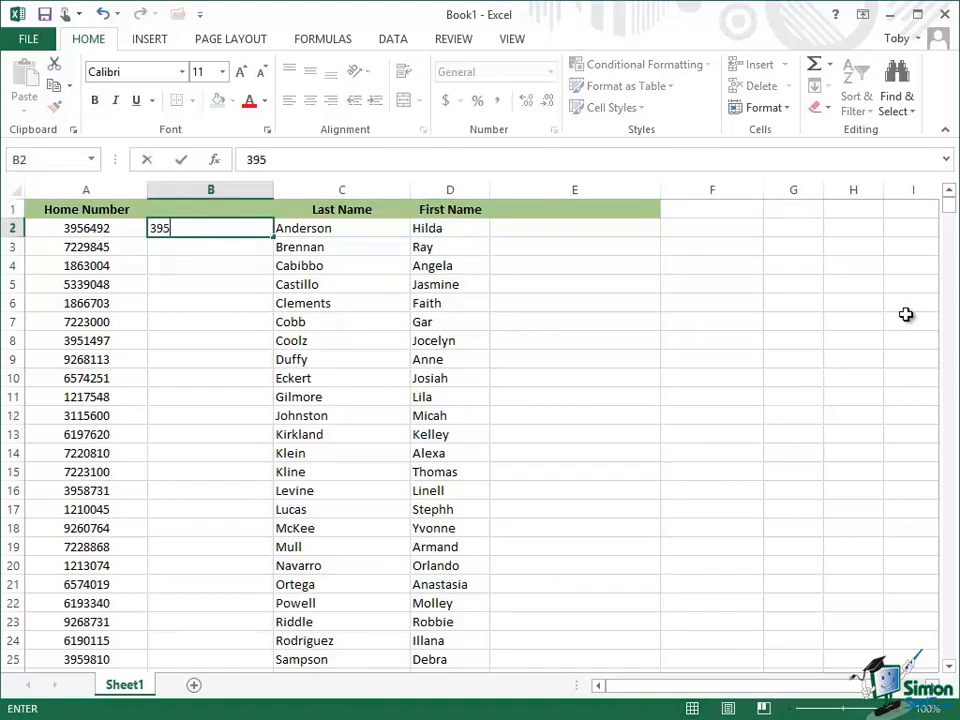
pyautogui.write('-')
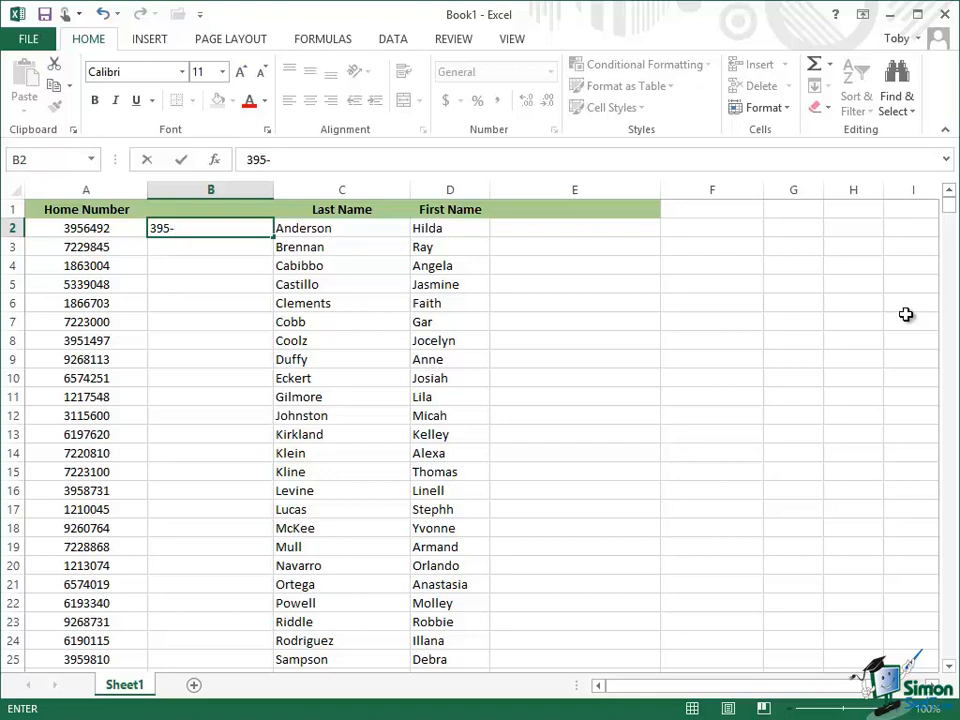
pyautogui.write('6492')
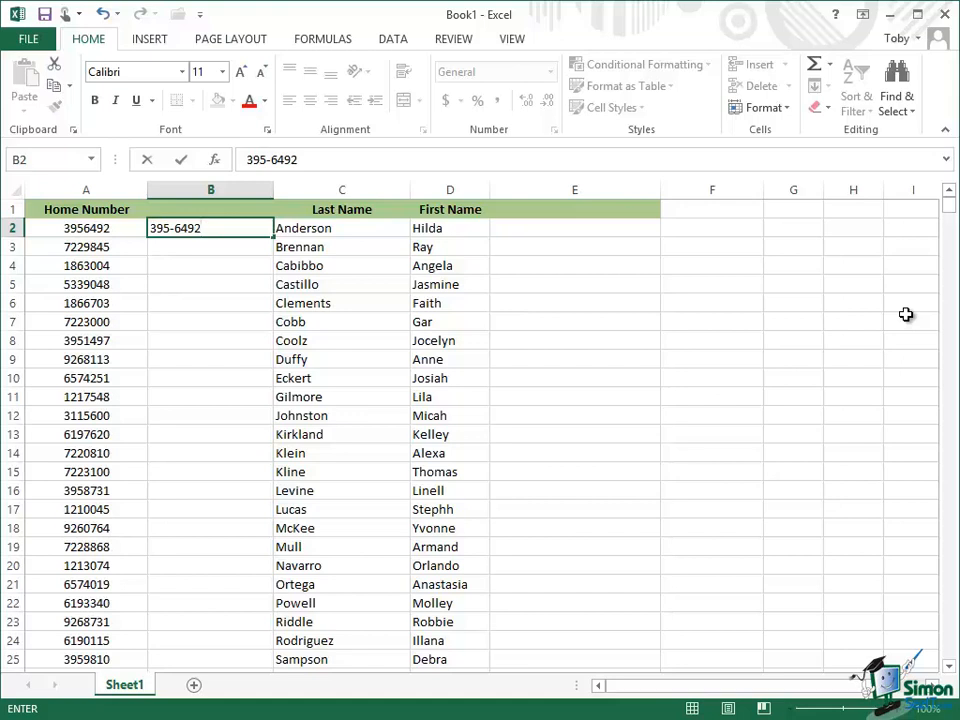
pyautogui.moveTo(816, 330)
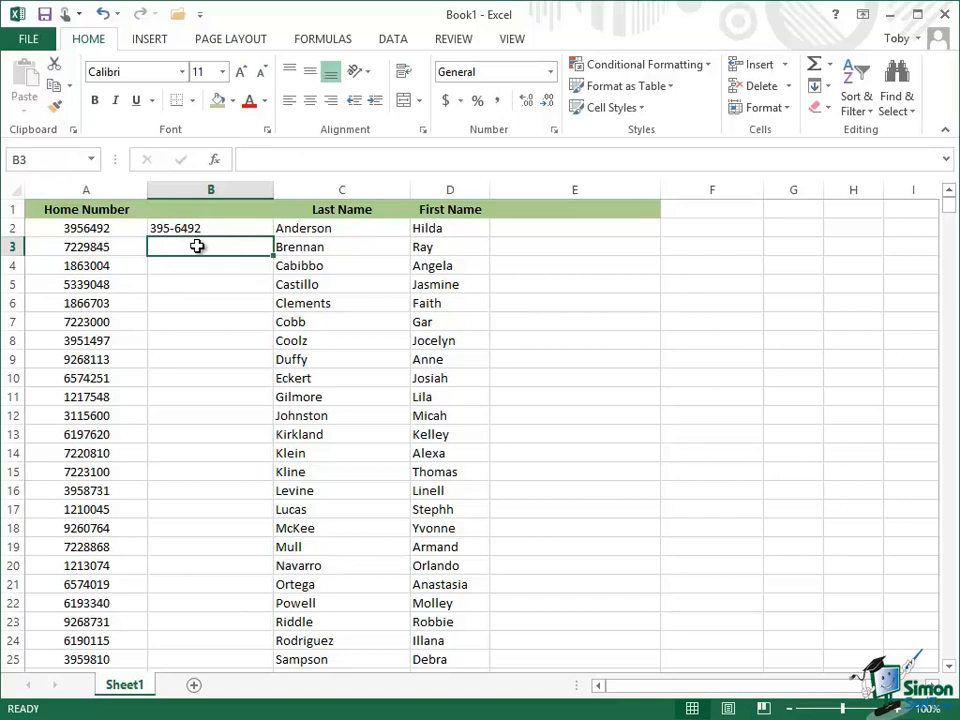
pyautogui.moveTo(346, 248)
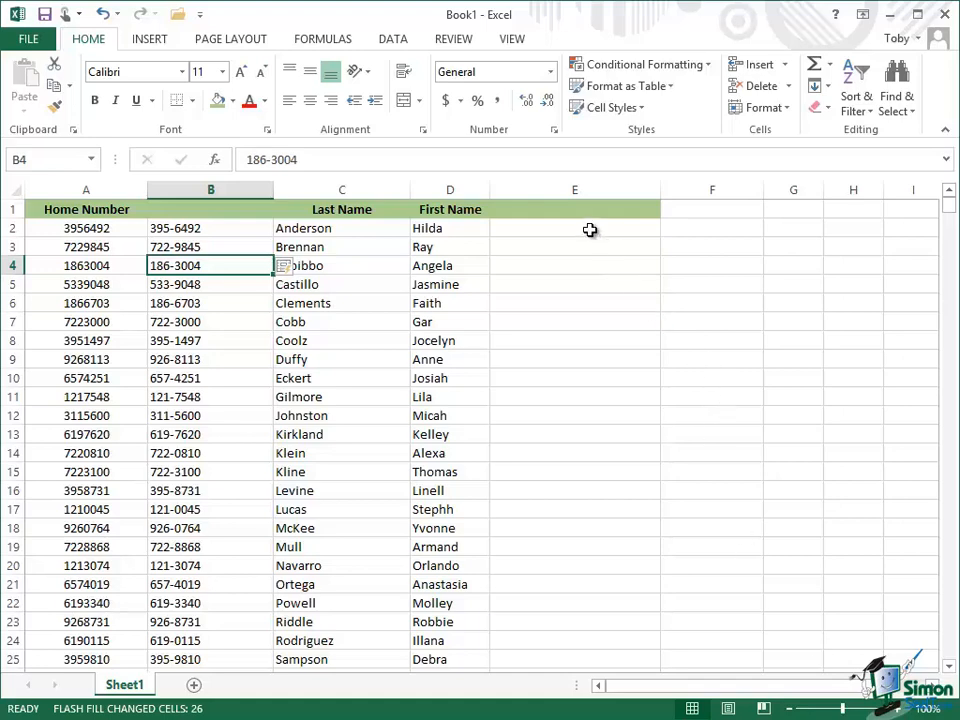
pyautogui.moveTo(372, 228)
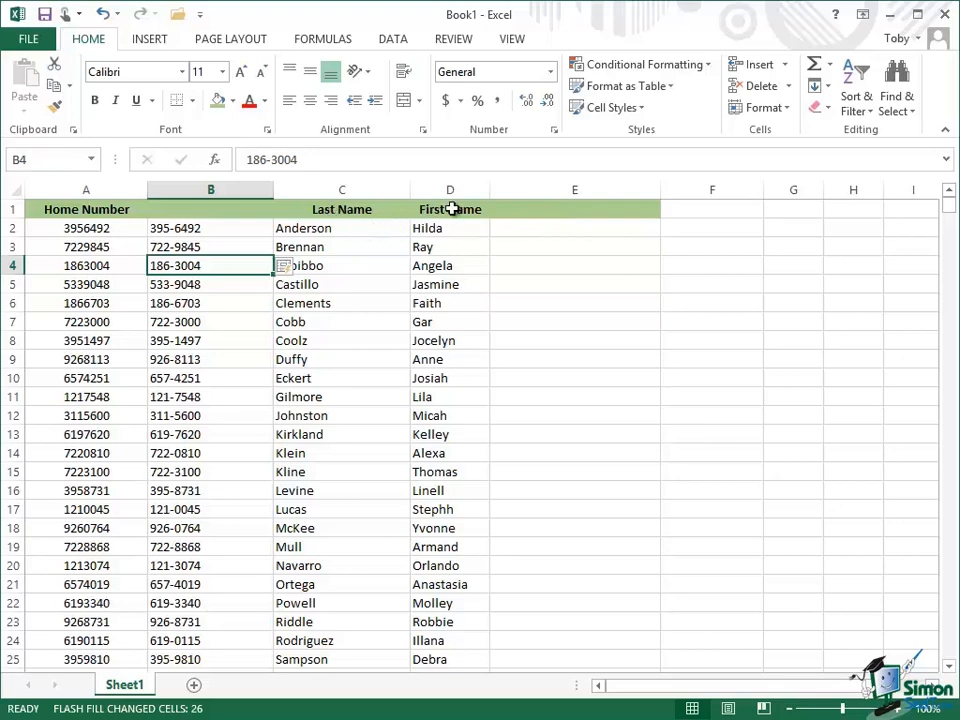
pyautogui.moveTo(456, 208)
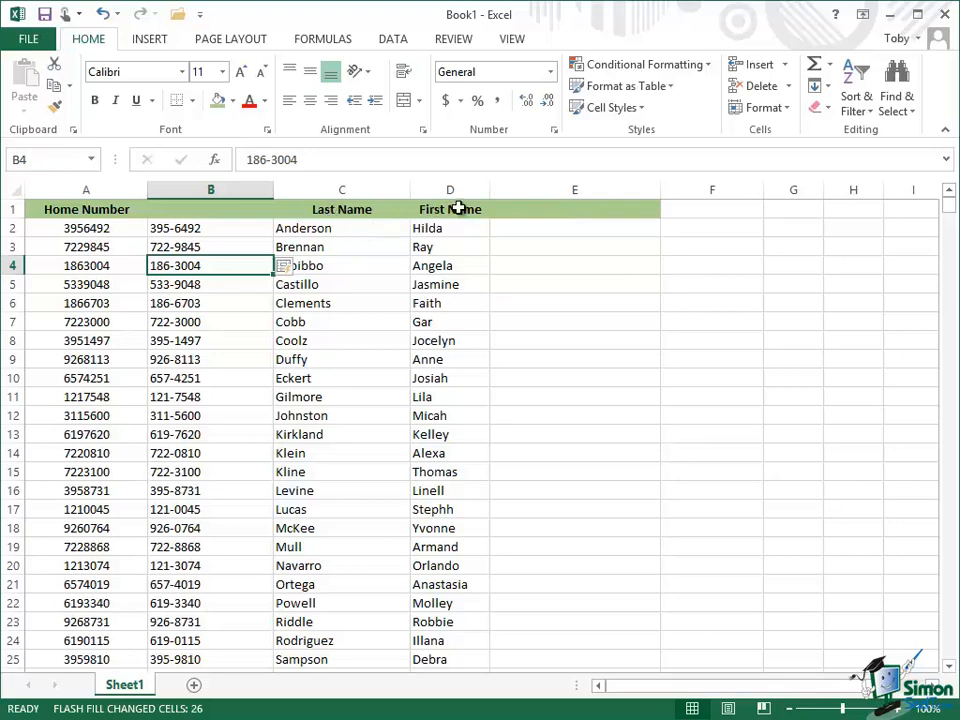
pyautogui.moveTo(540, 230)
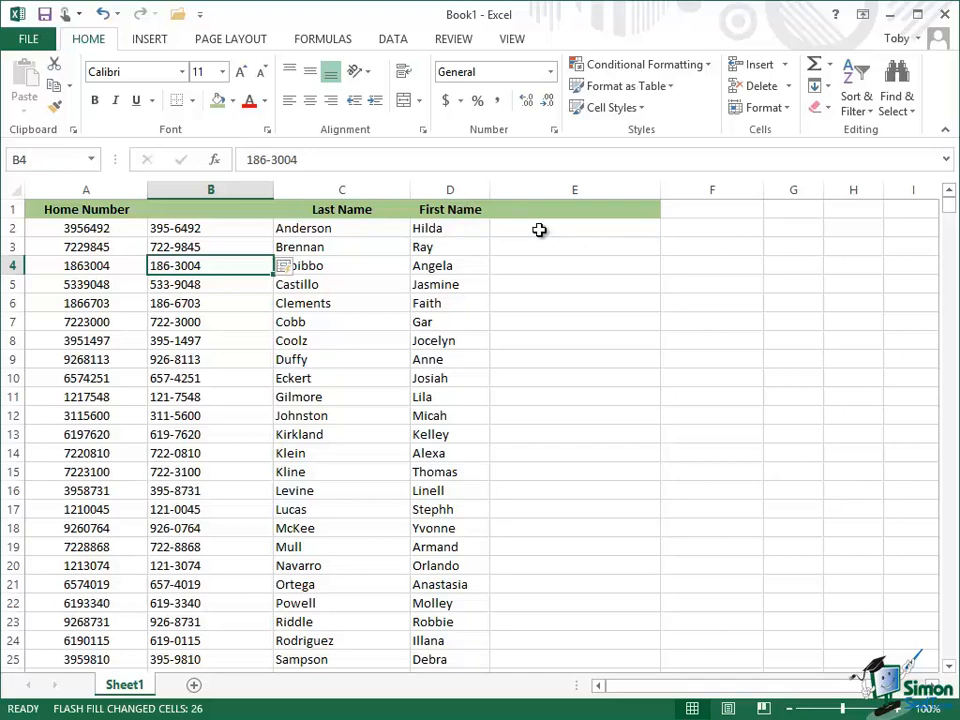
pyautogui.click(576, 228)
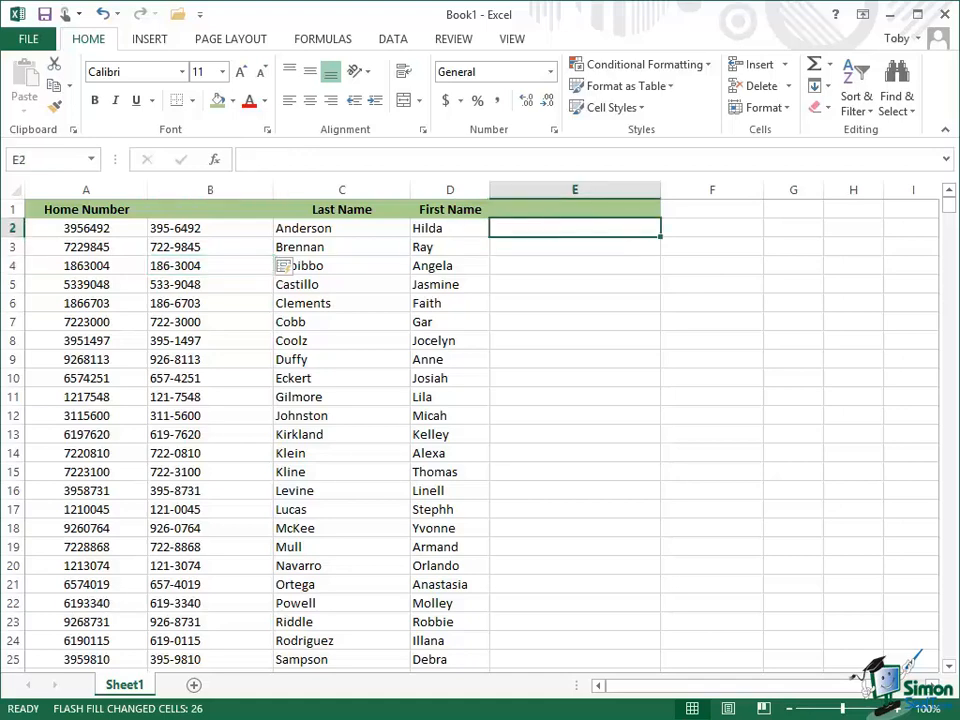
pyautogui.write('Hilda And')
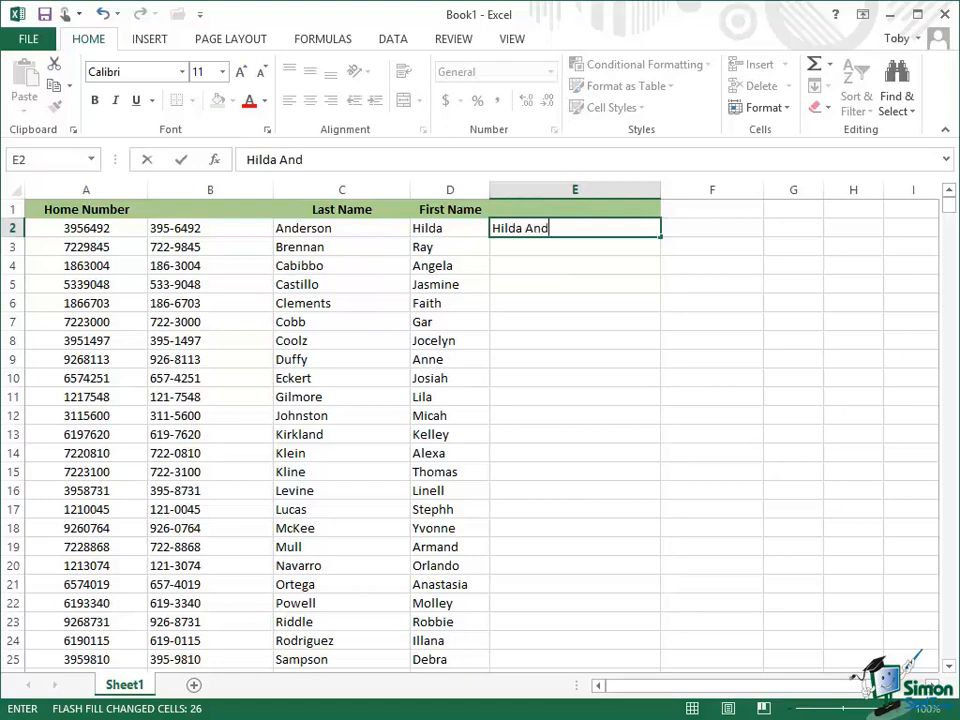
pyautogui.write('erson')
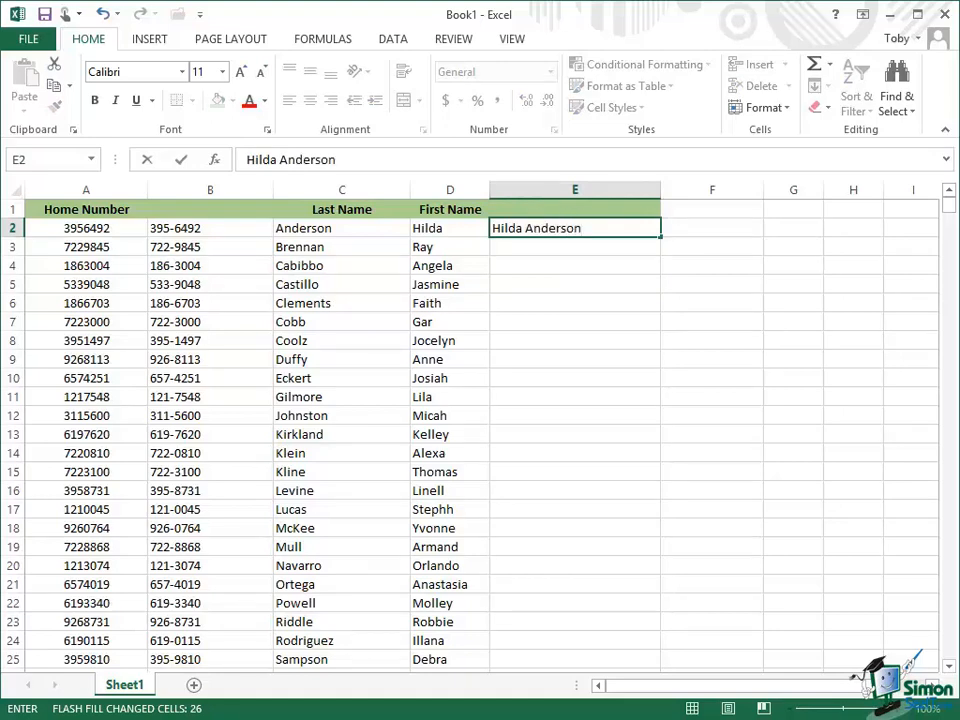
pyautogui.press('enter')
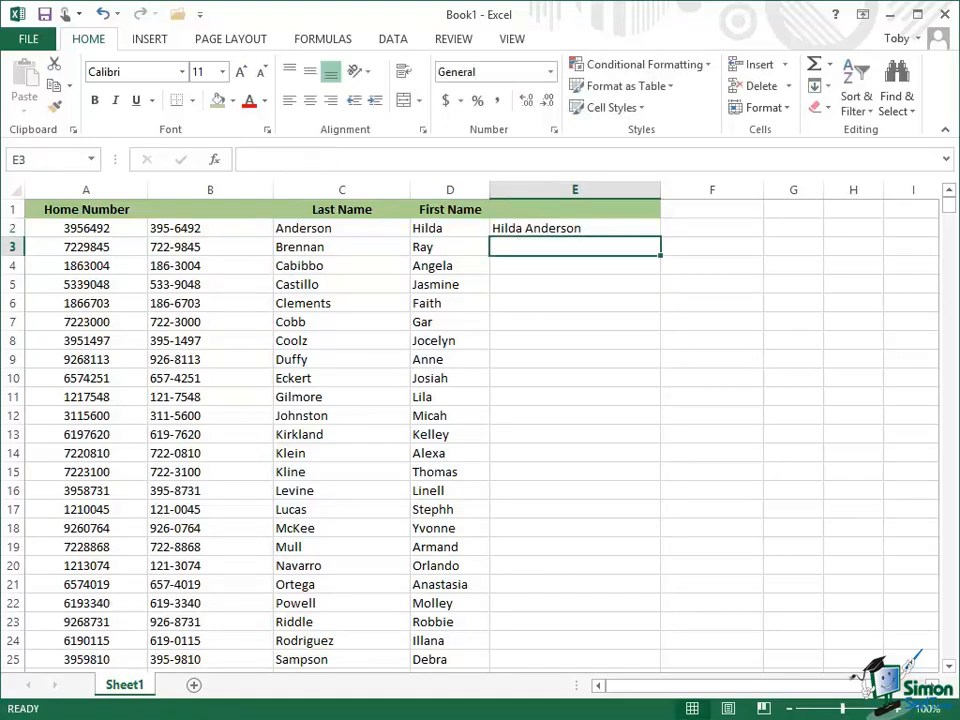
pyautogui.write('Ray Brennan')
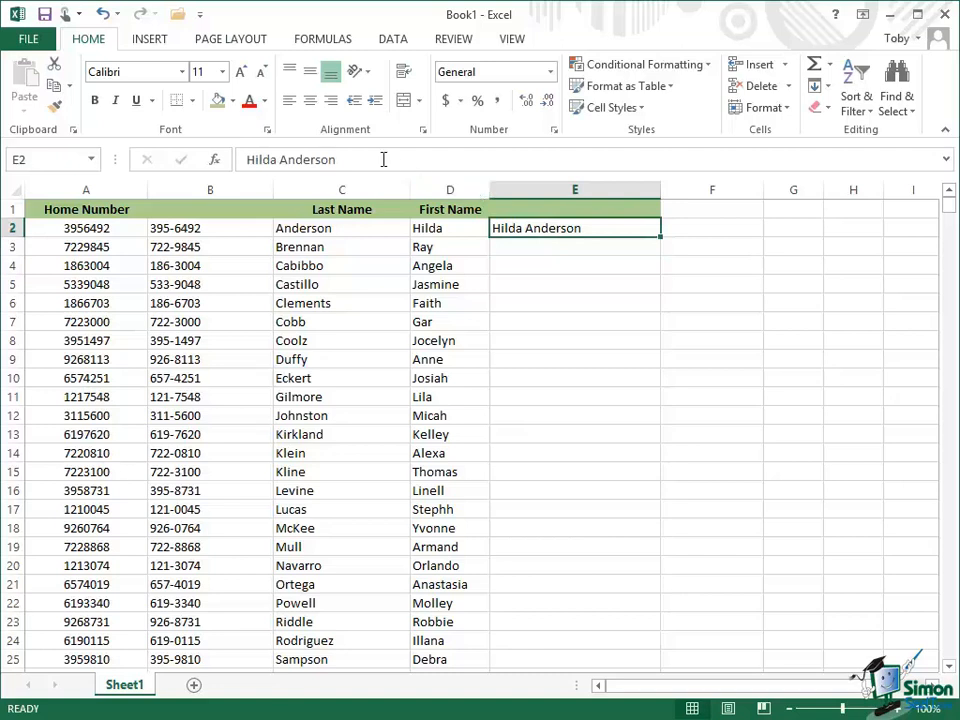
# - Clear E2 and enter the last-name-first form Anderson, H instead
pyautogui.press('BackSpace')
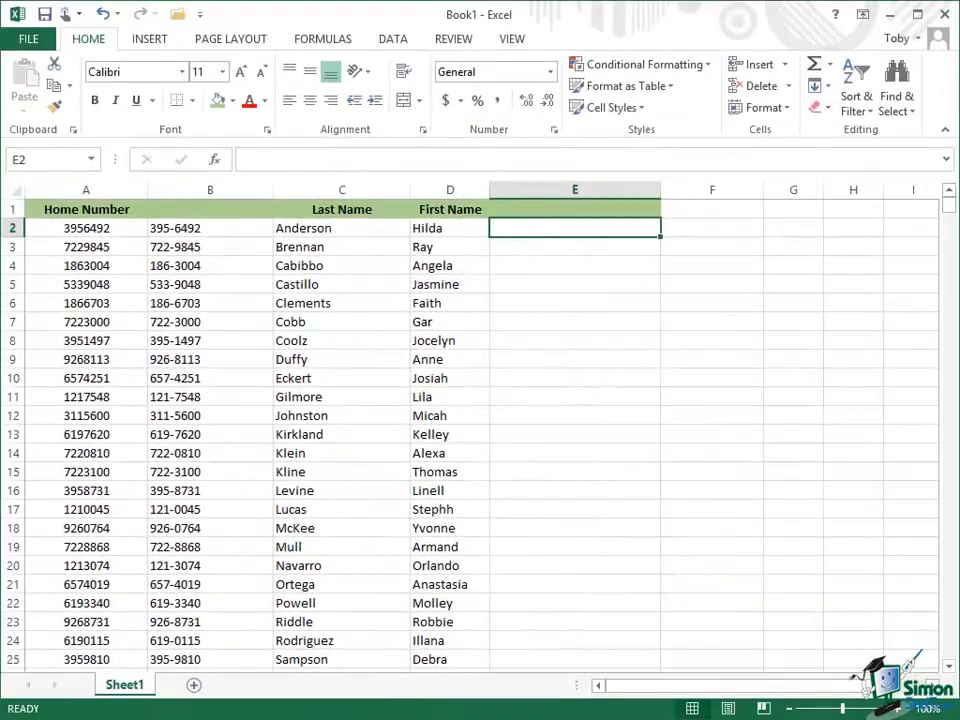
pyautogui.write('Anderson,')
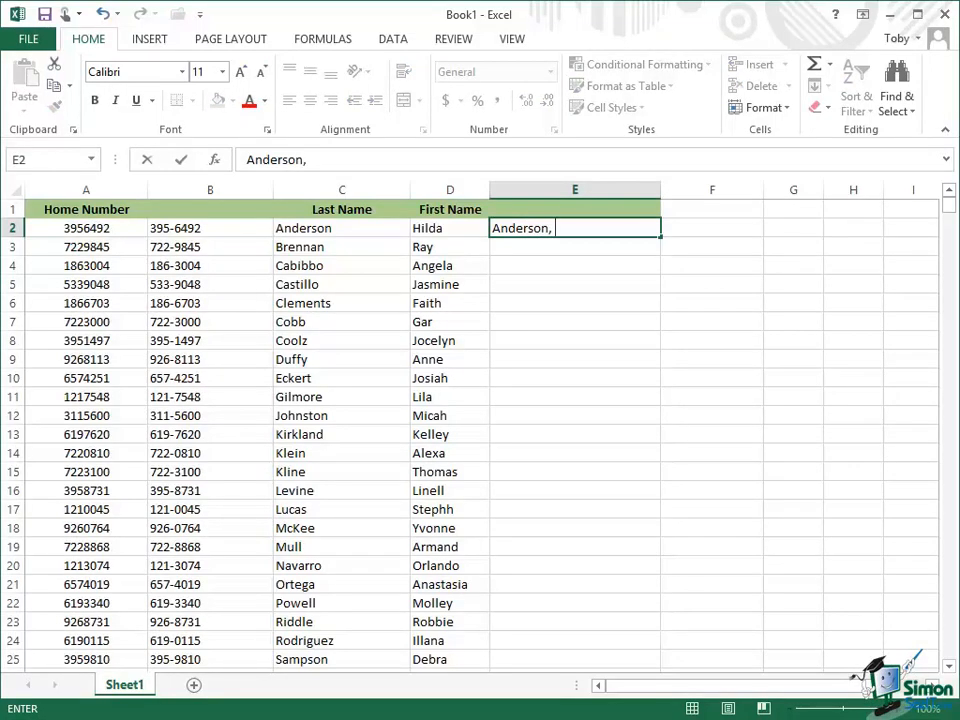
pyautogui.write('H')
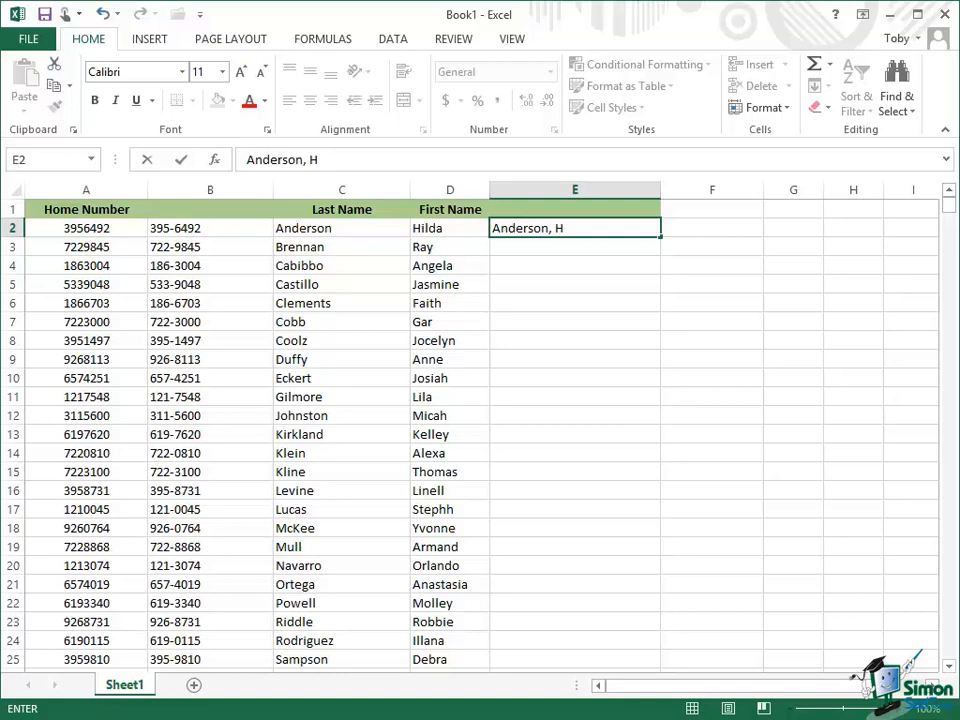
pyautogui.moveTo(506, 244)
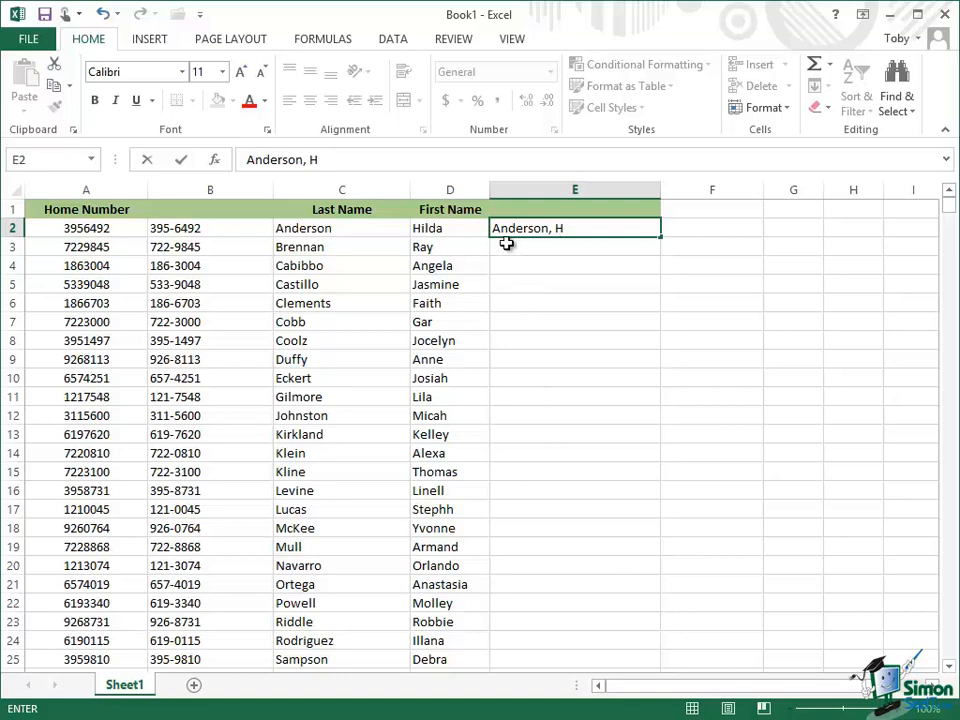